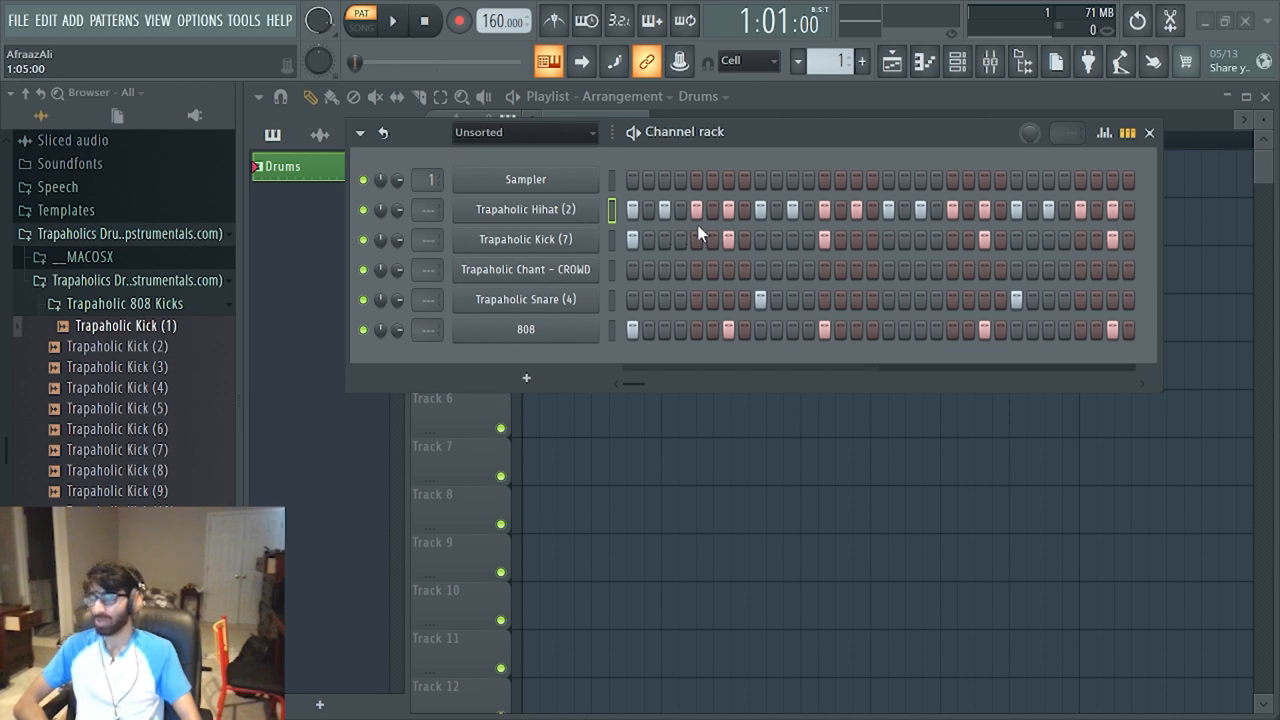
mouse_move(815, 255)
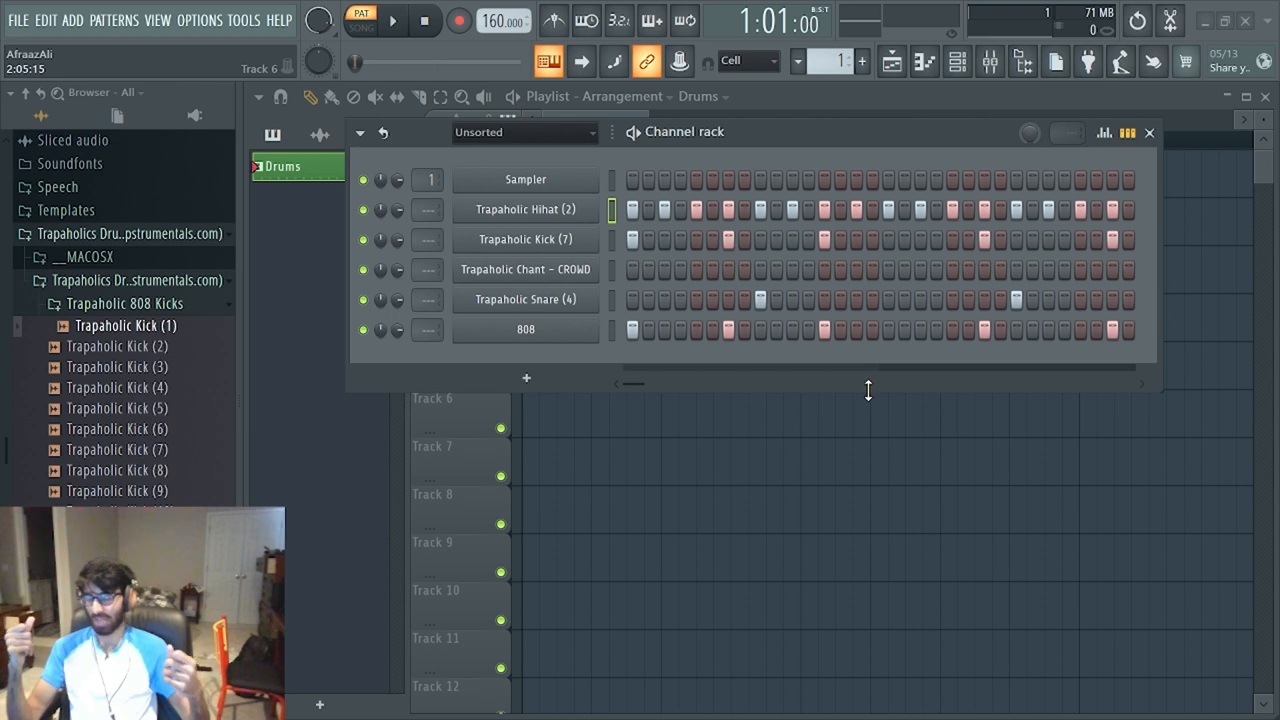
mouse_move(882, 390)
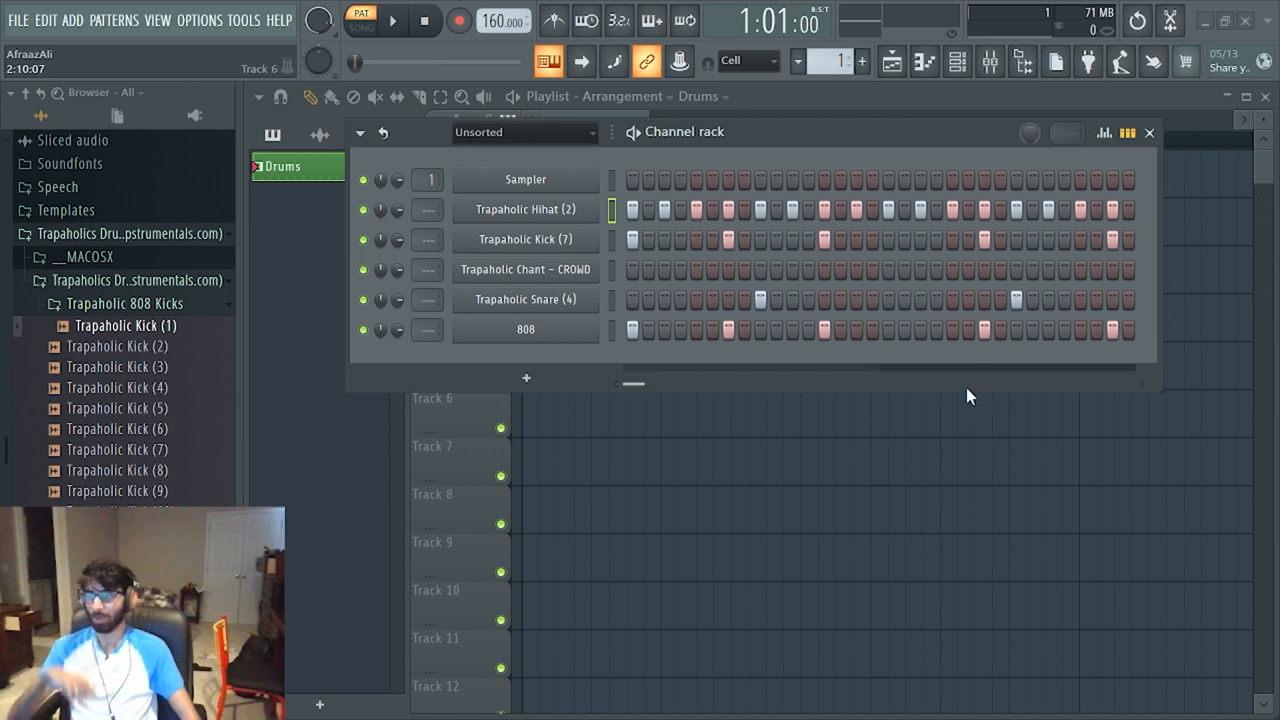
mouse_move(955, 396)
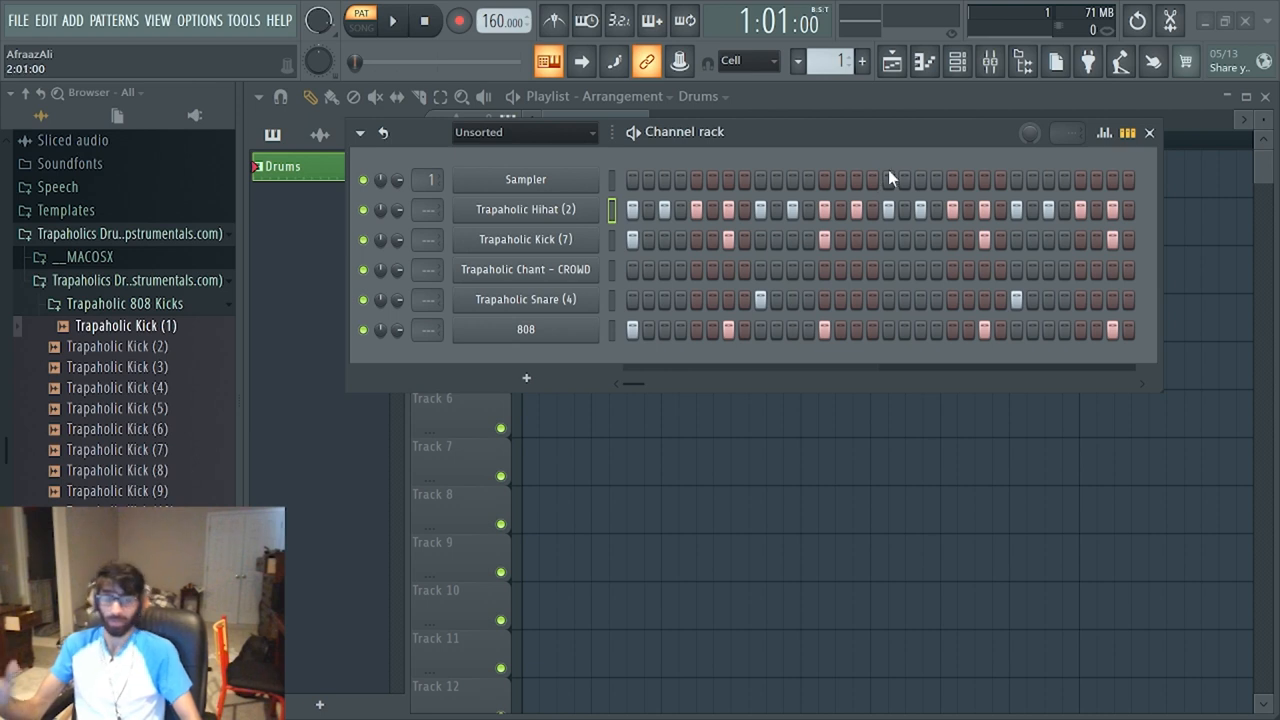
mouse_move(900, 138)
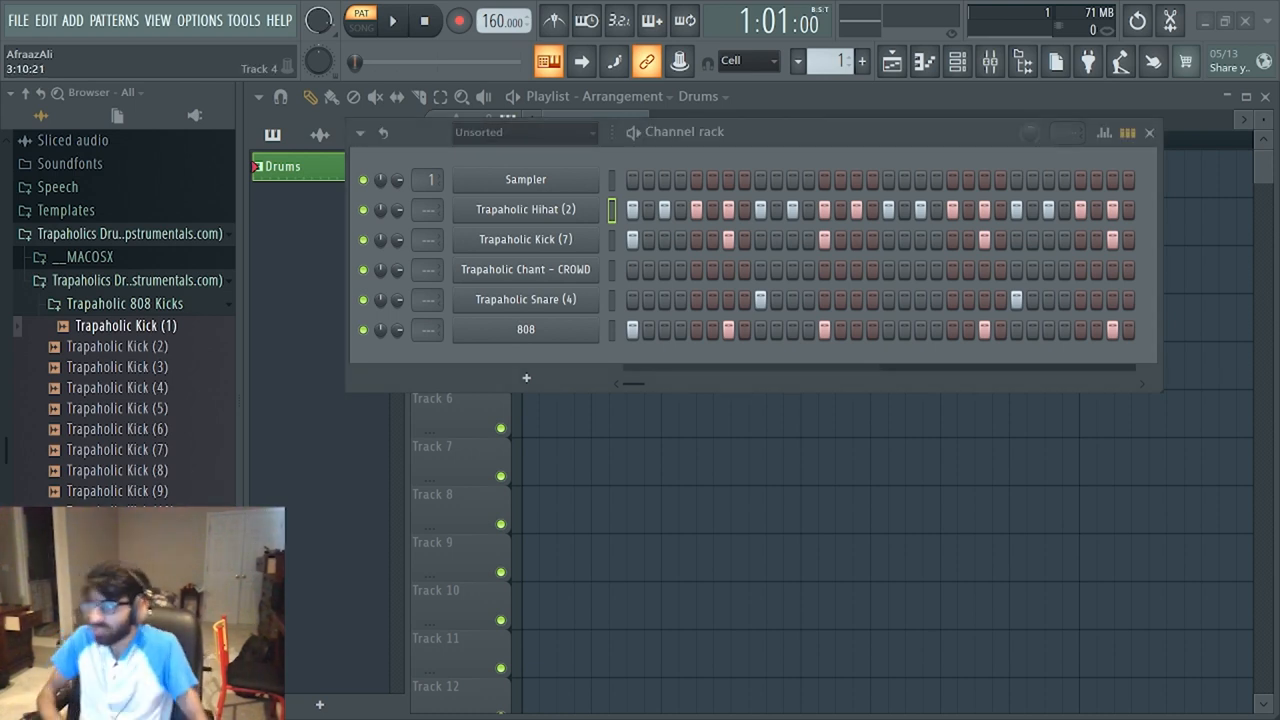
Open the Trapaholic Hihat (2) channel's fill options, then play and stop the Drums pattern.
right_click(524, 209)
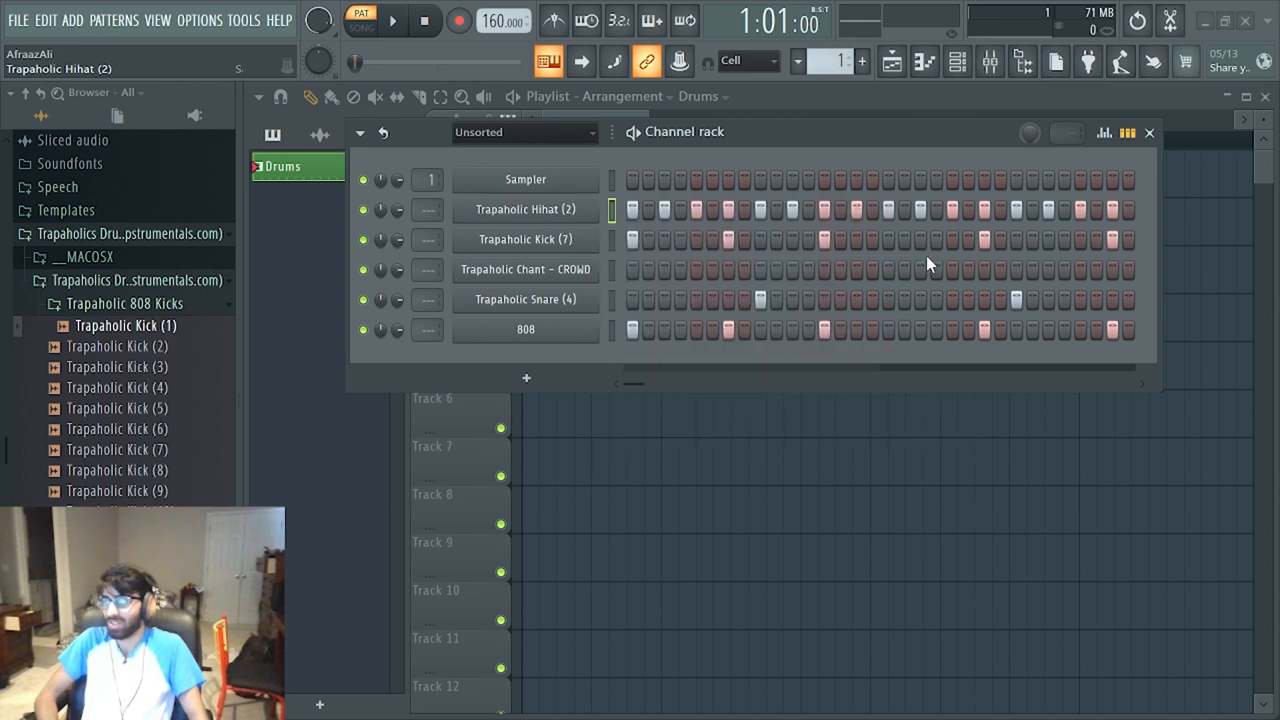
click(392, 20)
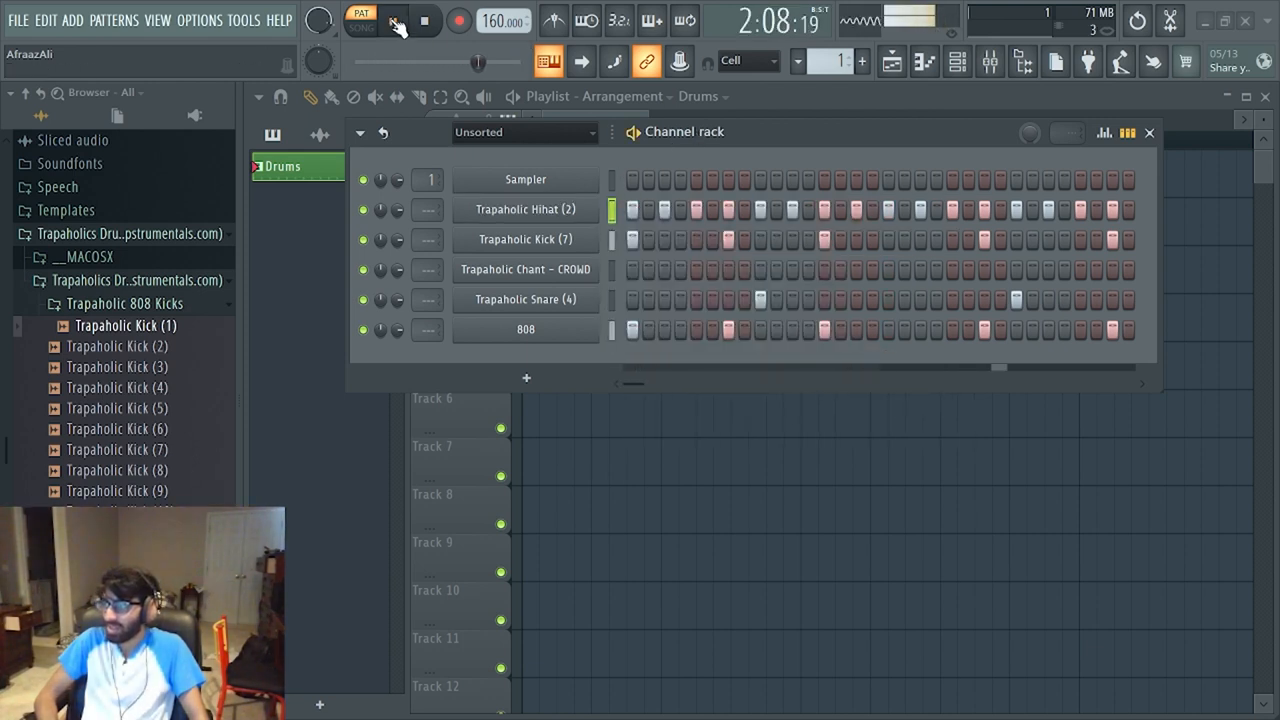
click(394, 20)
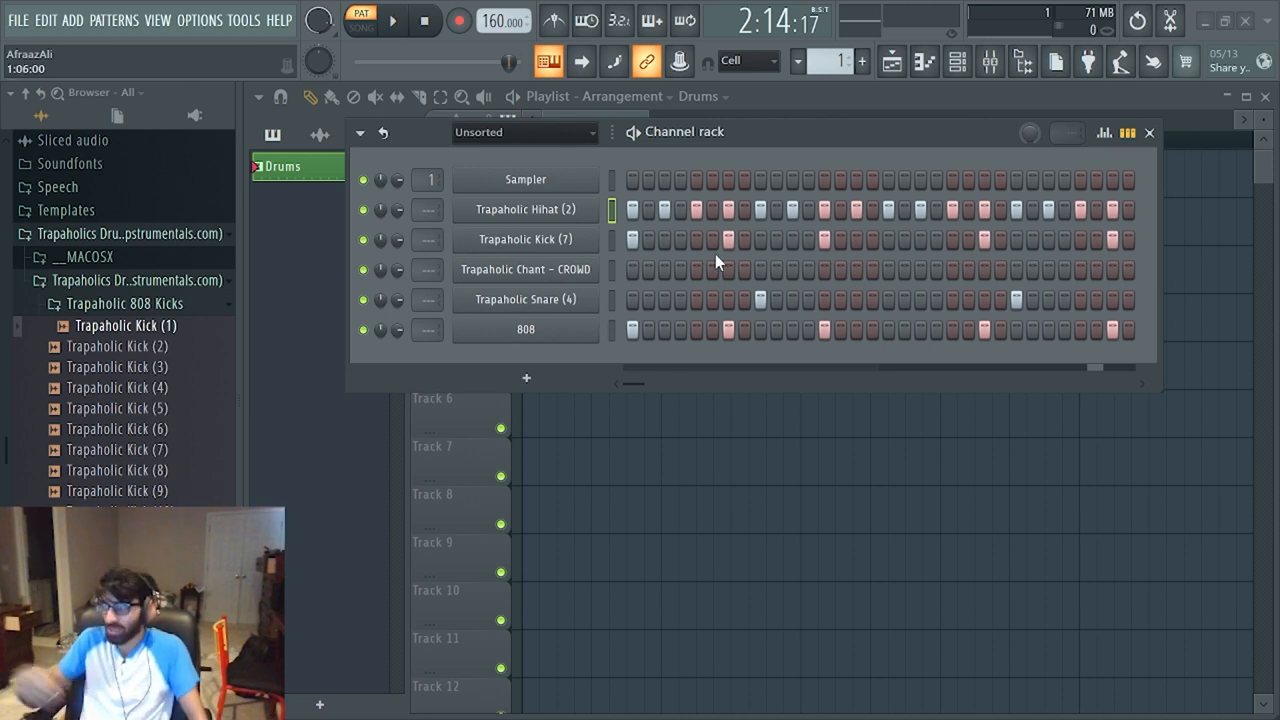
mouse_move(665, 230)
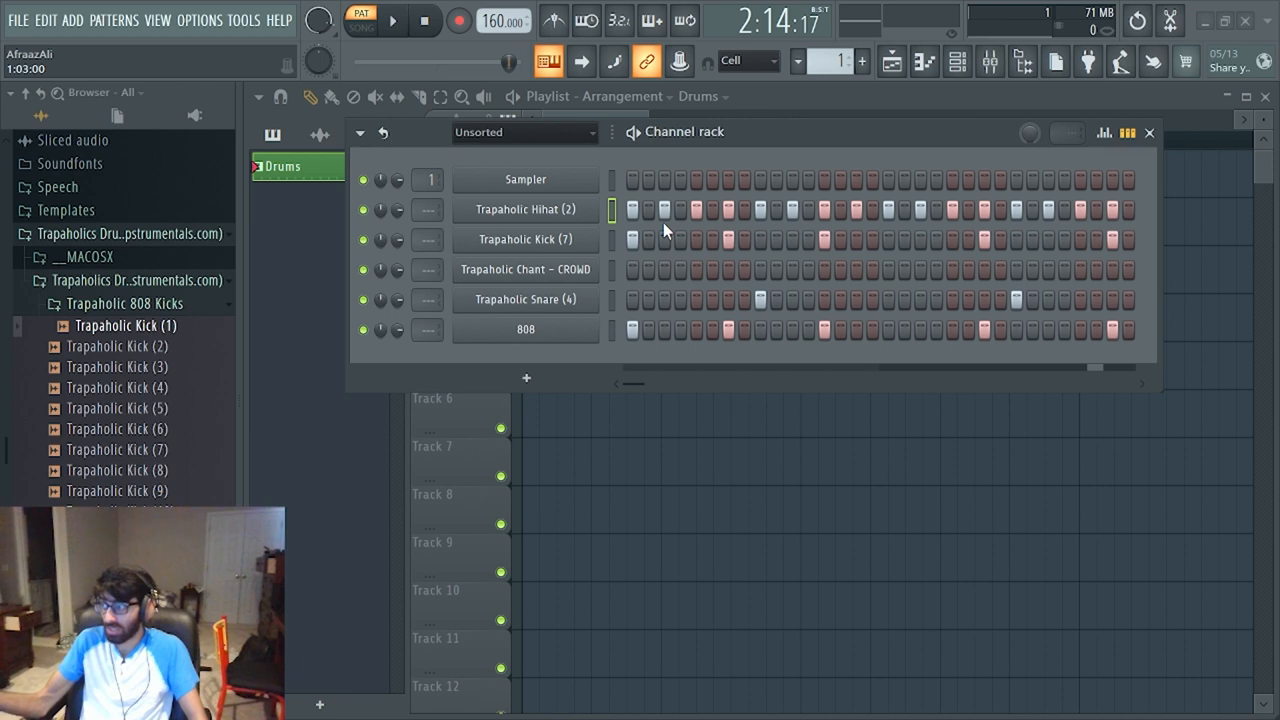
mouse_move(782, 237)
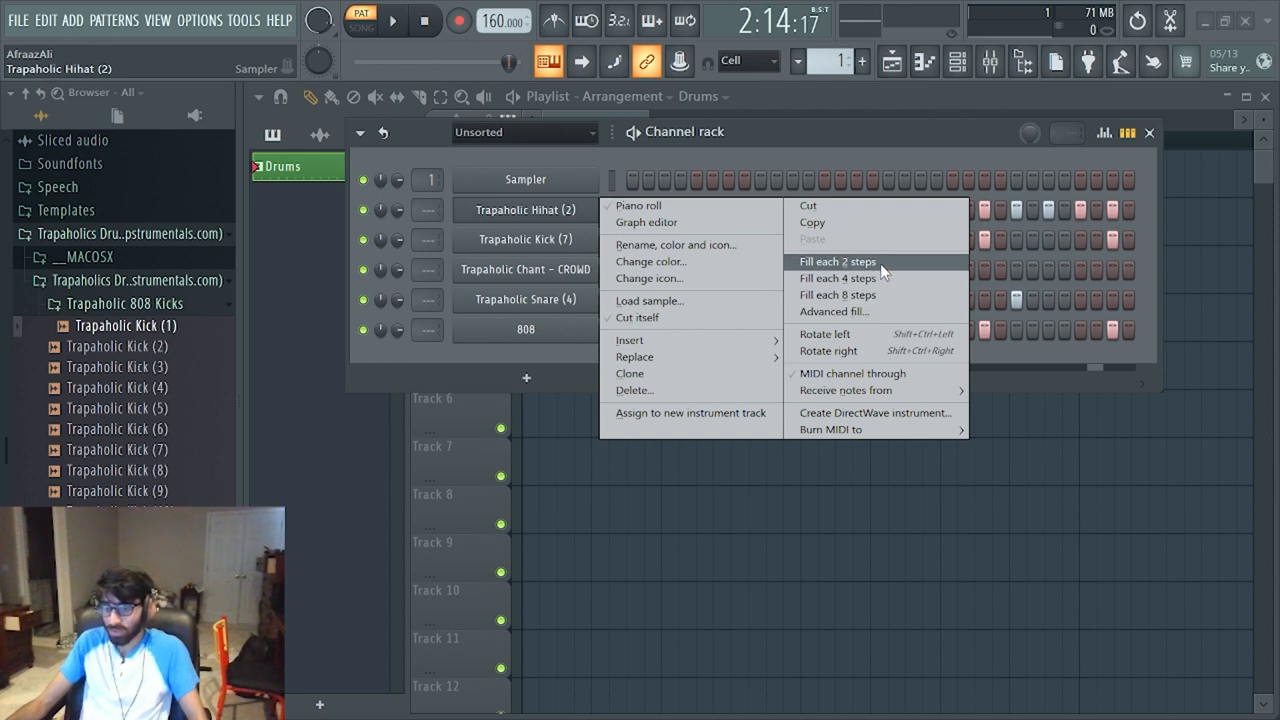
mouse_move(878, 273)
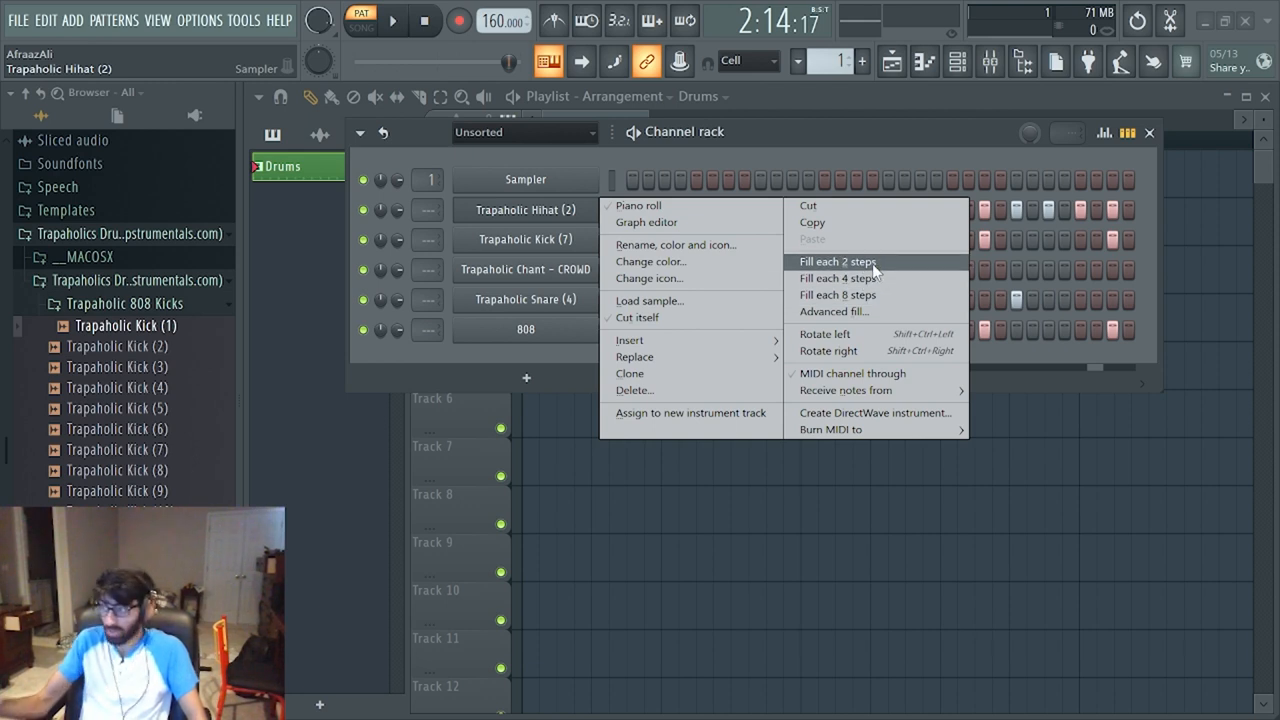
mouse_move(863, 222)
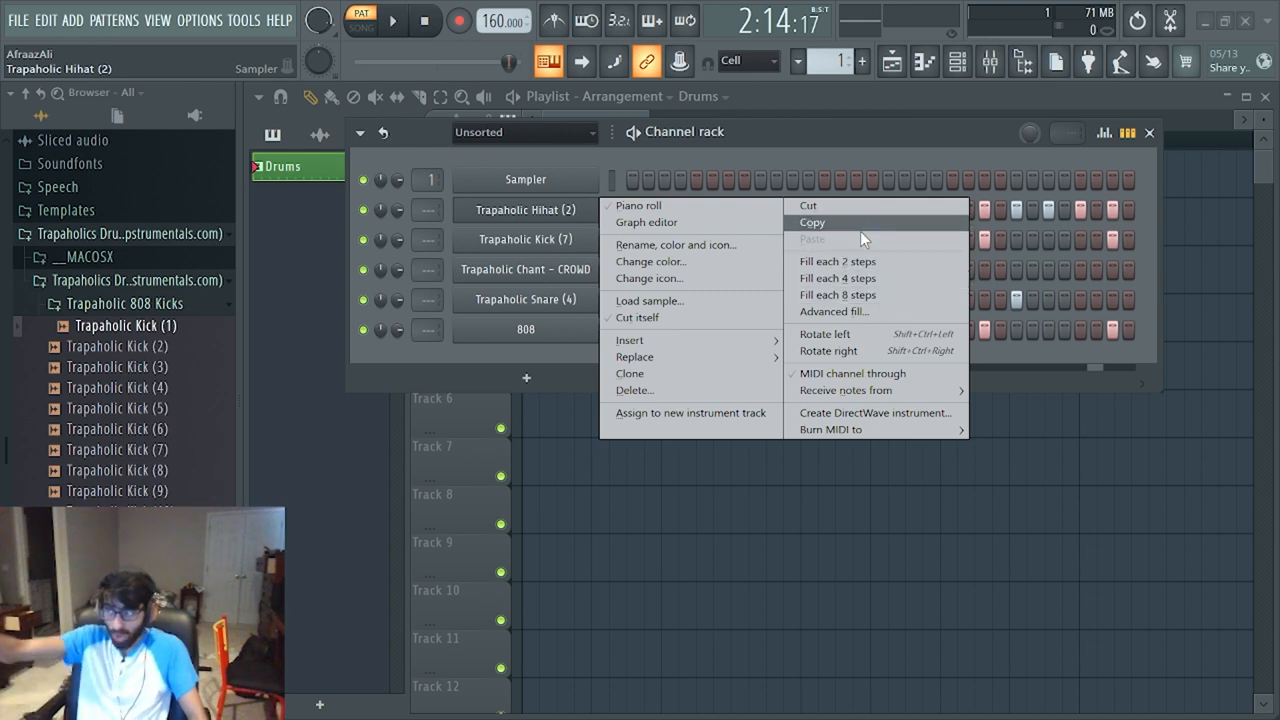
mouse_move(894, 317)
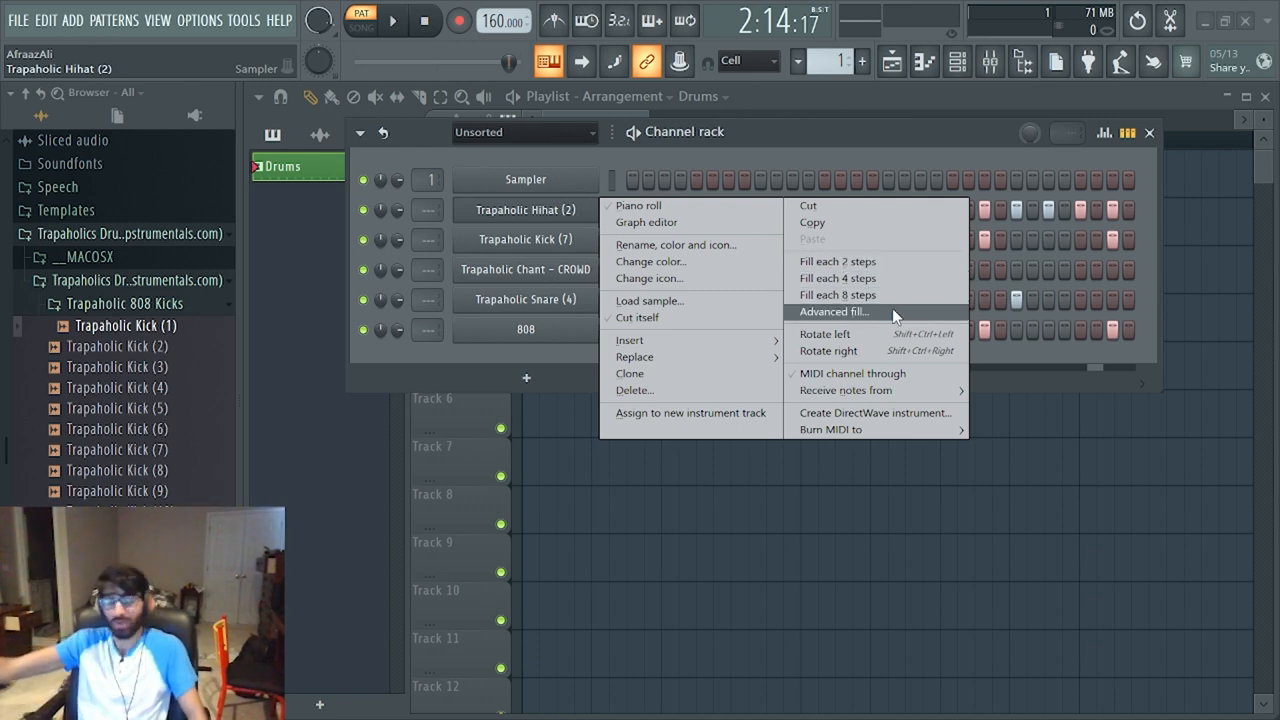
mouse_move(903, 295)
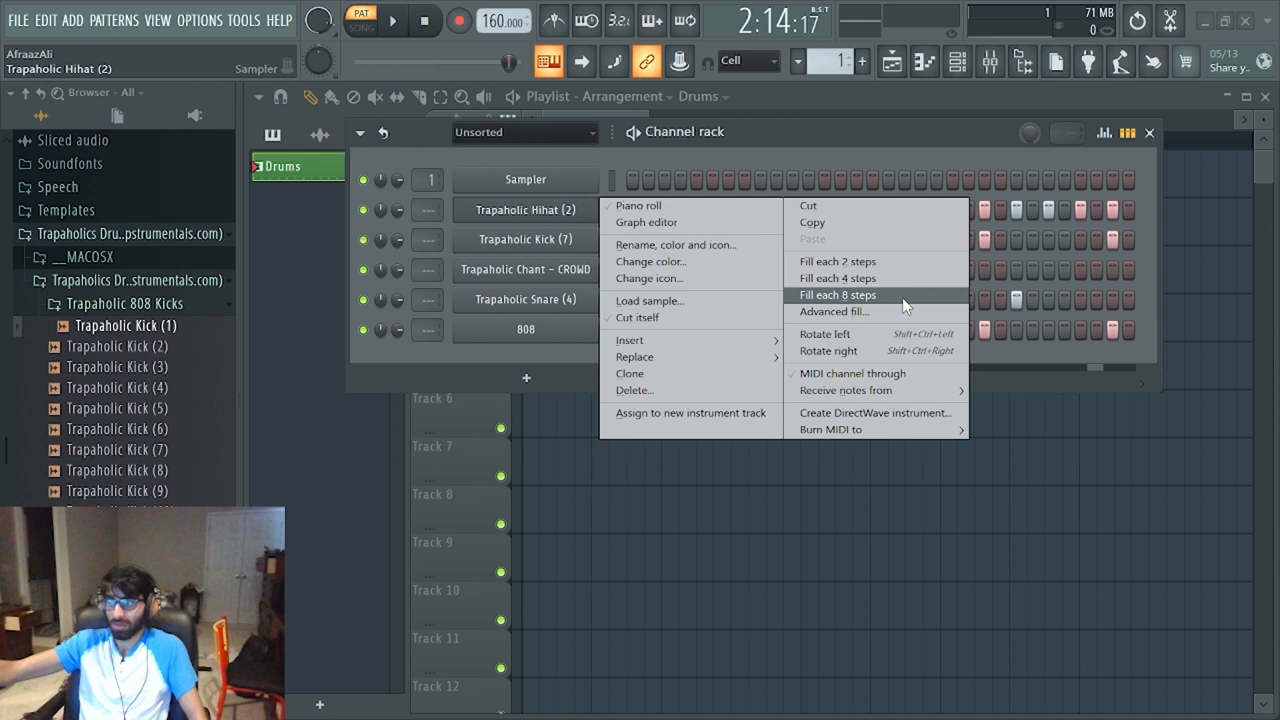
mouse_move(880, 278)
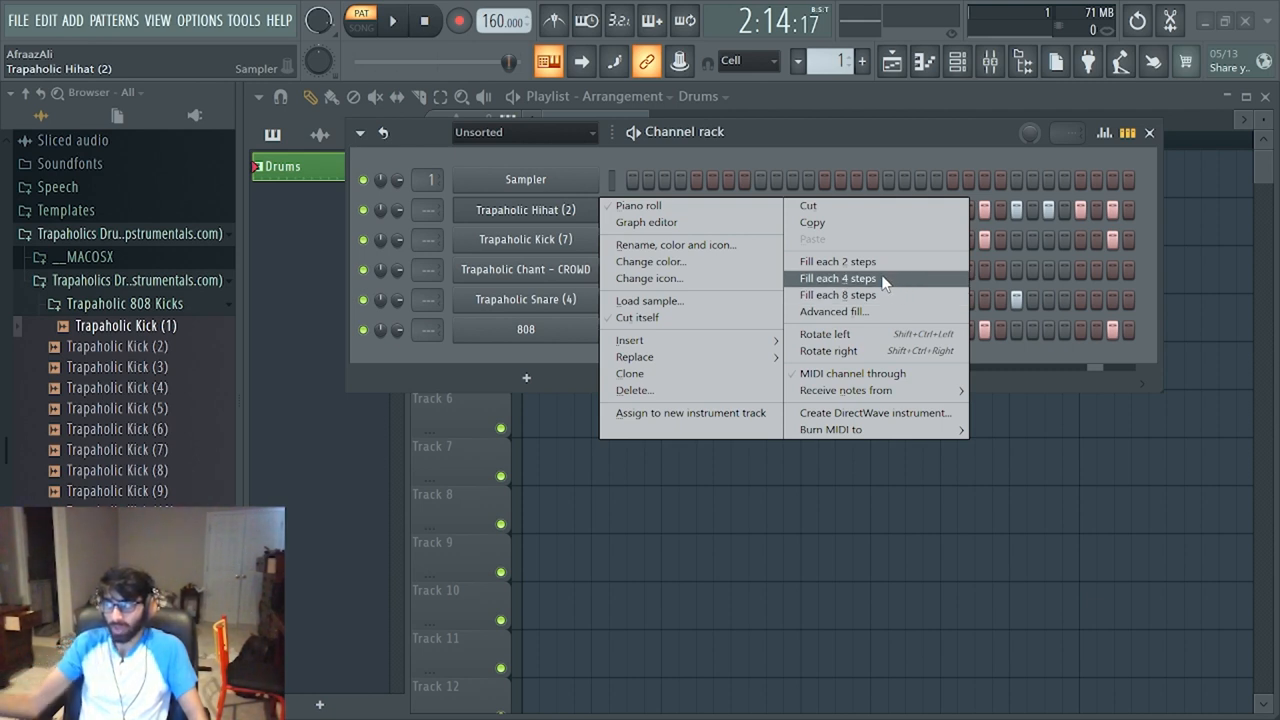
mouse_move(900, 290)
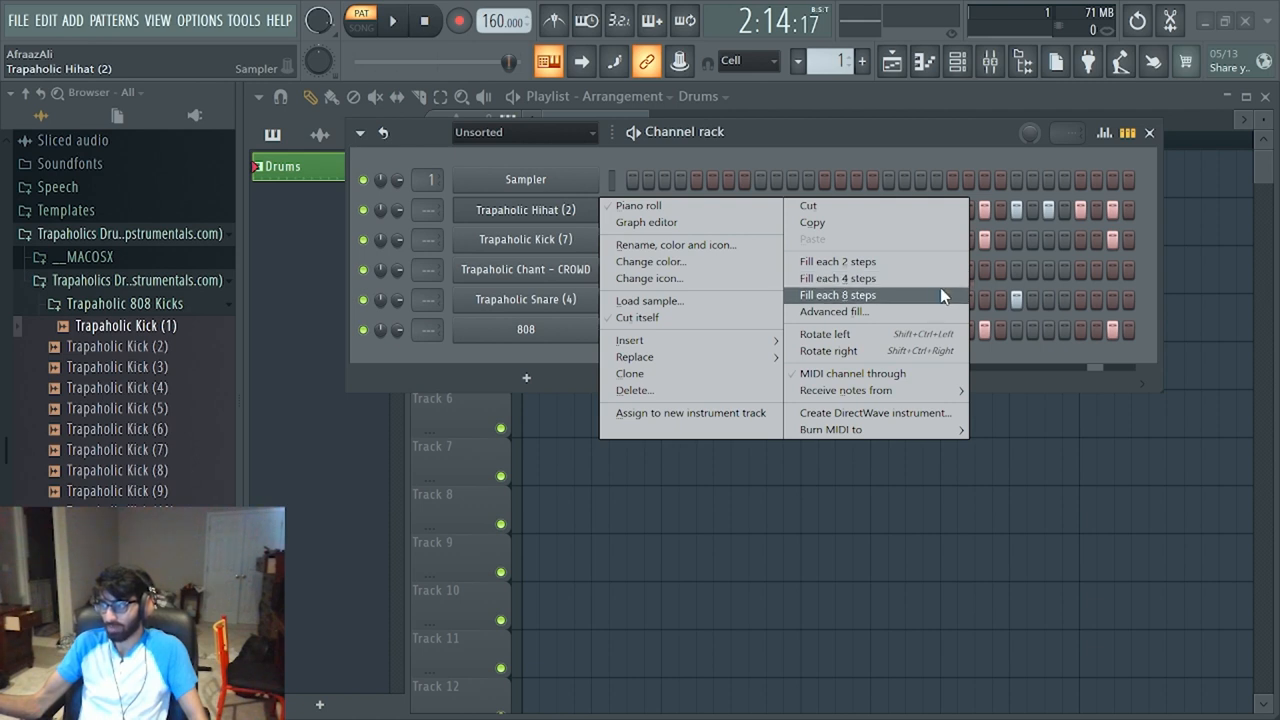
mouse_move(930, 268)
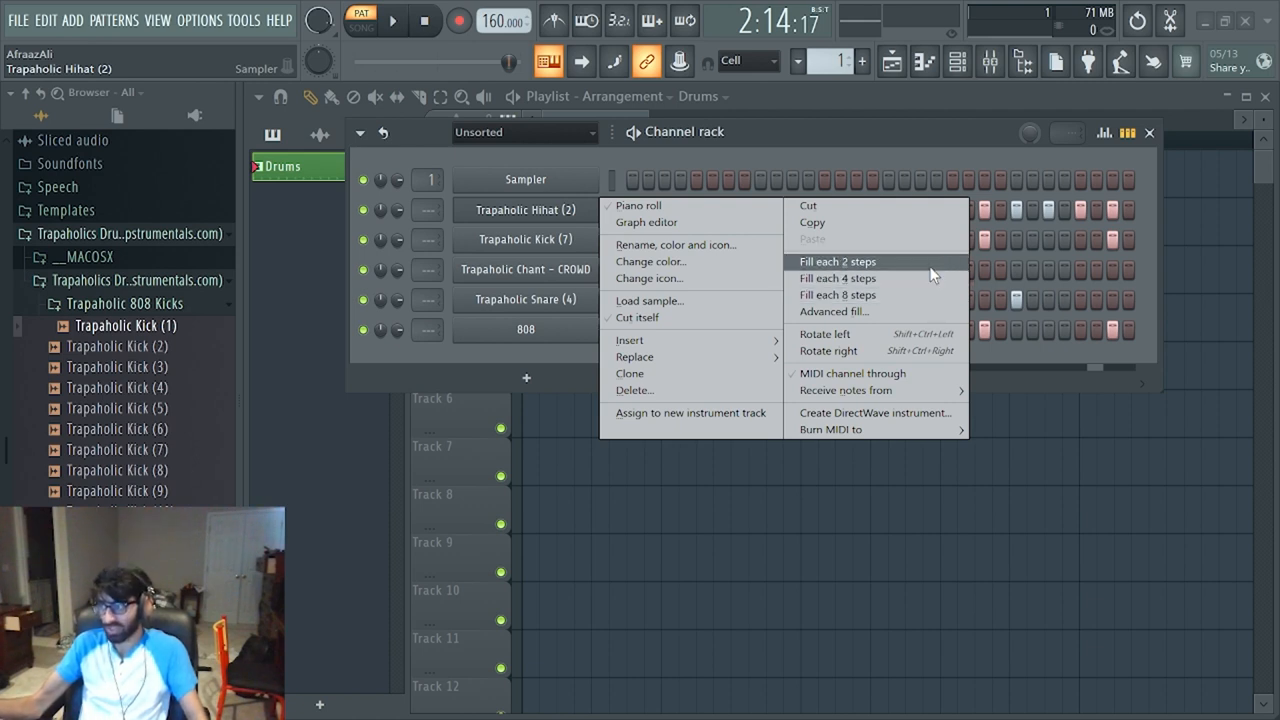
mouse_move(935, 280)
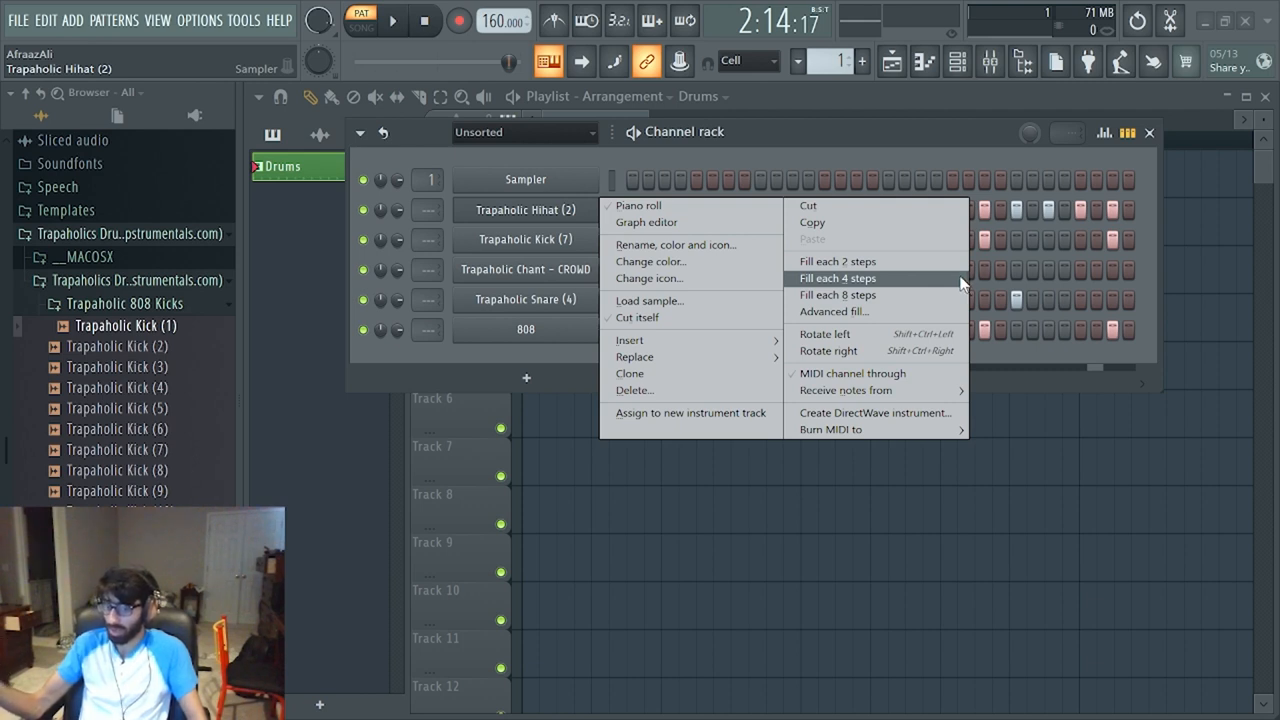
mouse_move(878, 288)
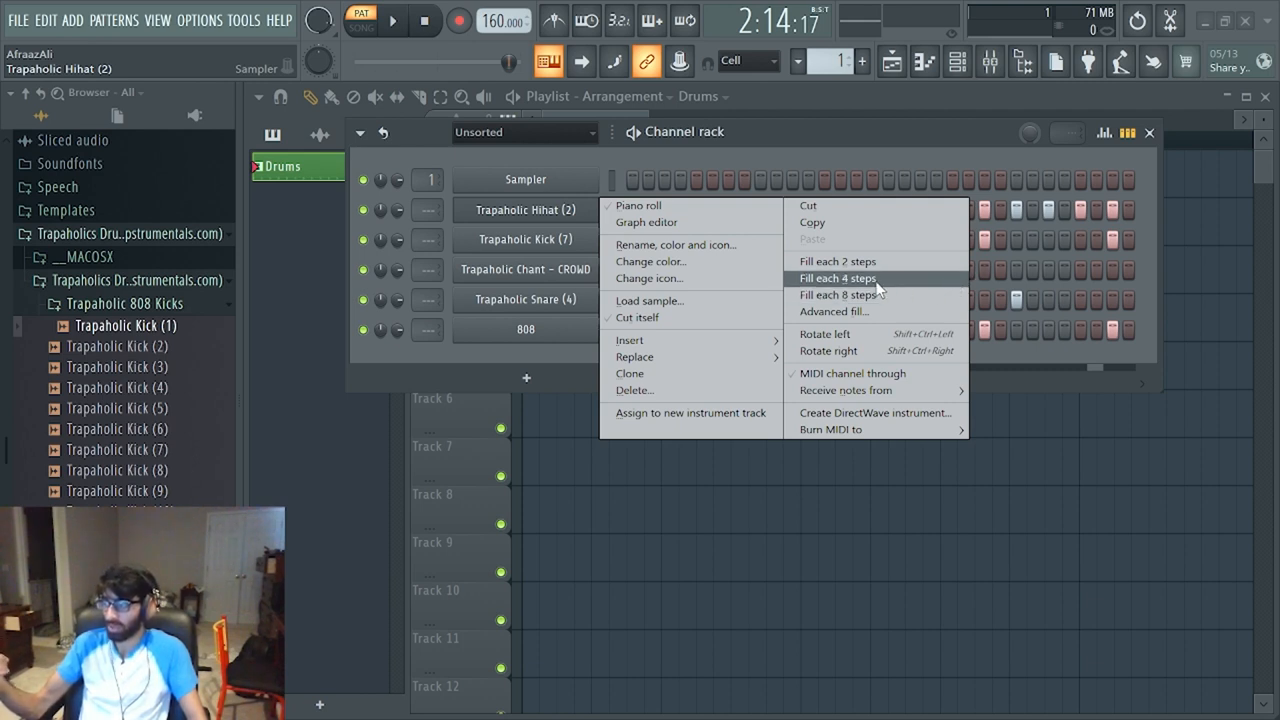
mouse_move(850, 295)
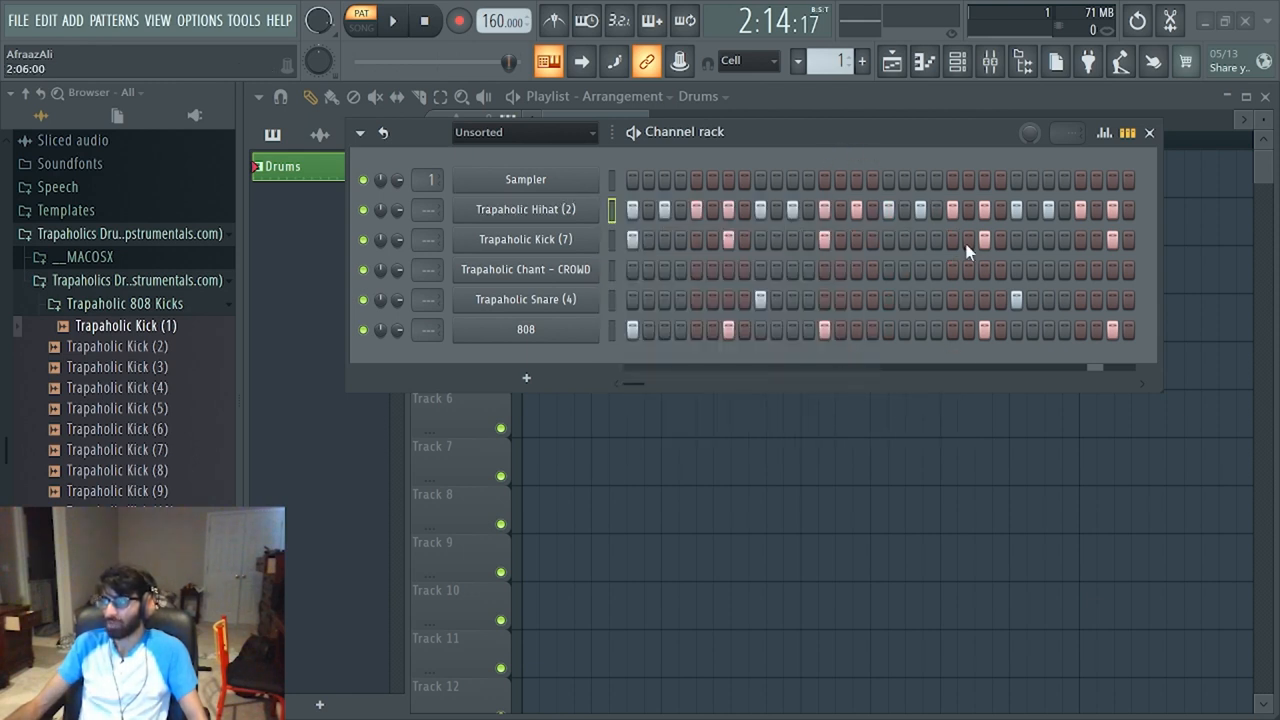
mouse_move(910, 187)
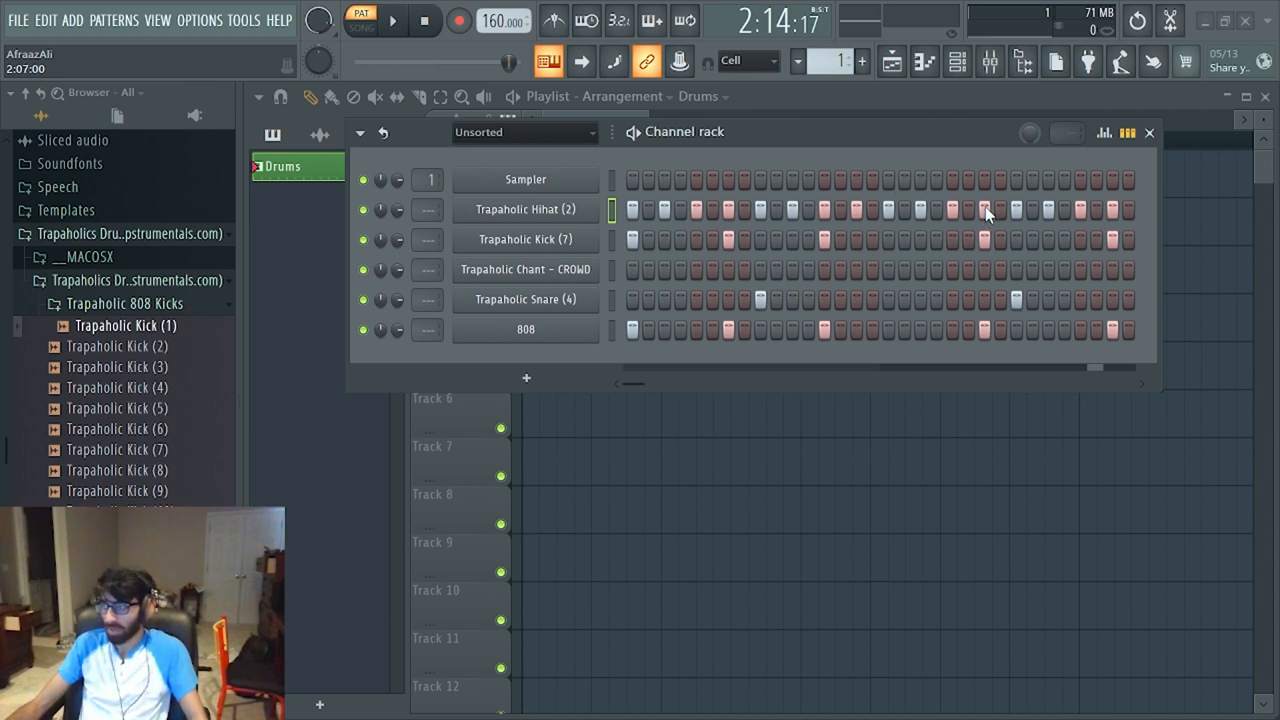
mouse_move(700, 268)
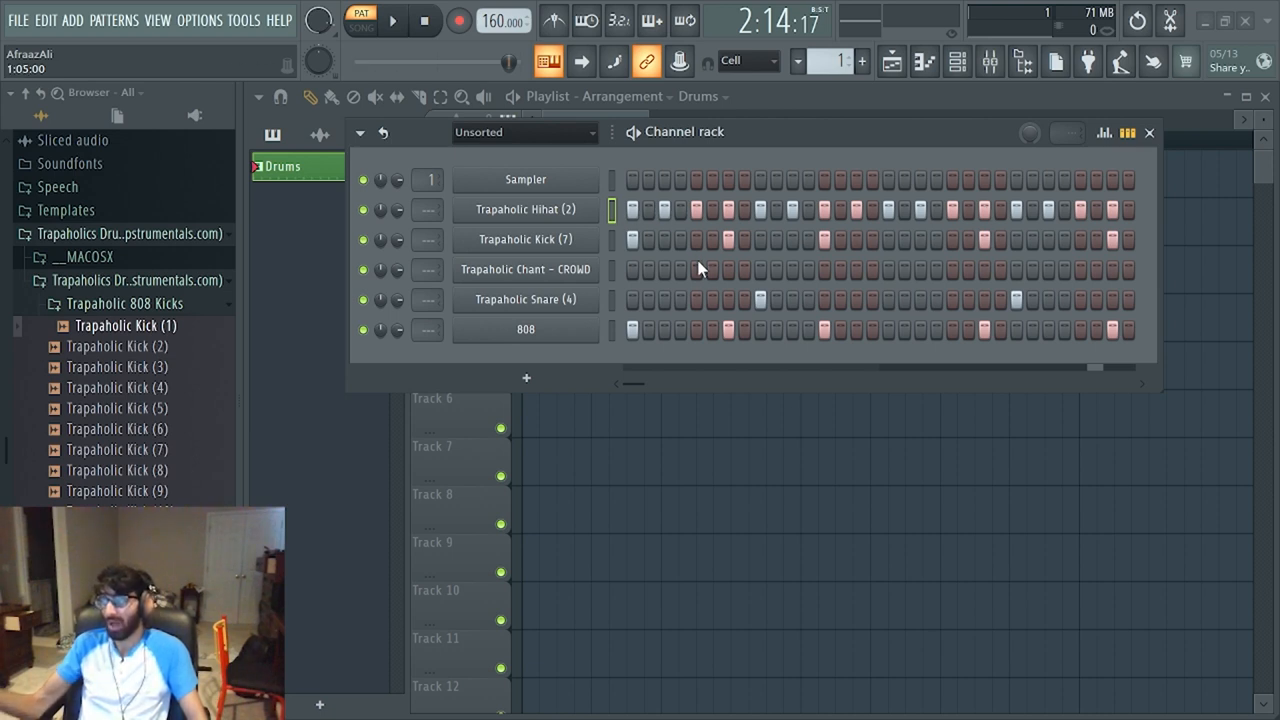
mouse_move(755, 238)
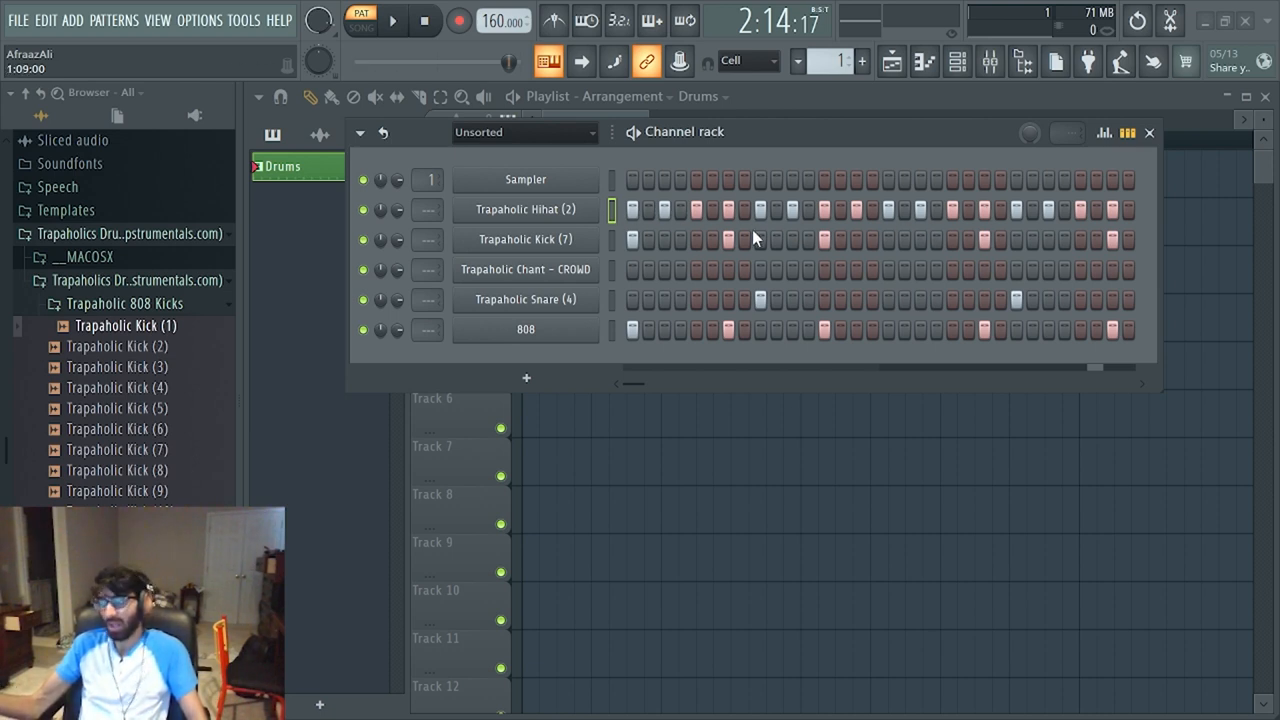